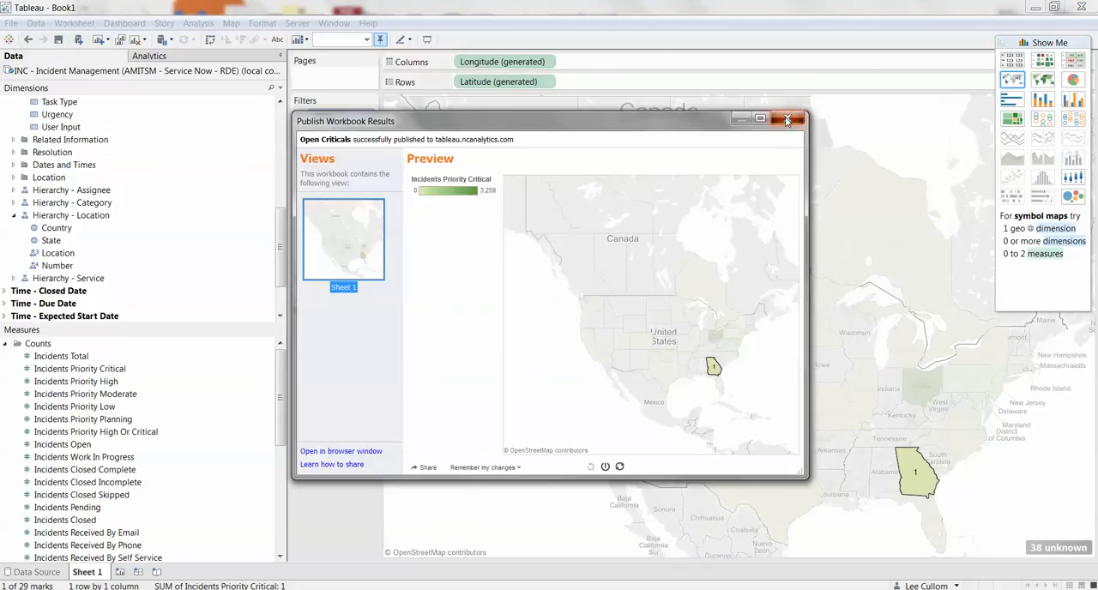
# Step: Dismiss the Open Critical publishing results and start a new blank workbook
pyautogui.click(10, 24)
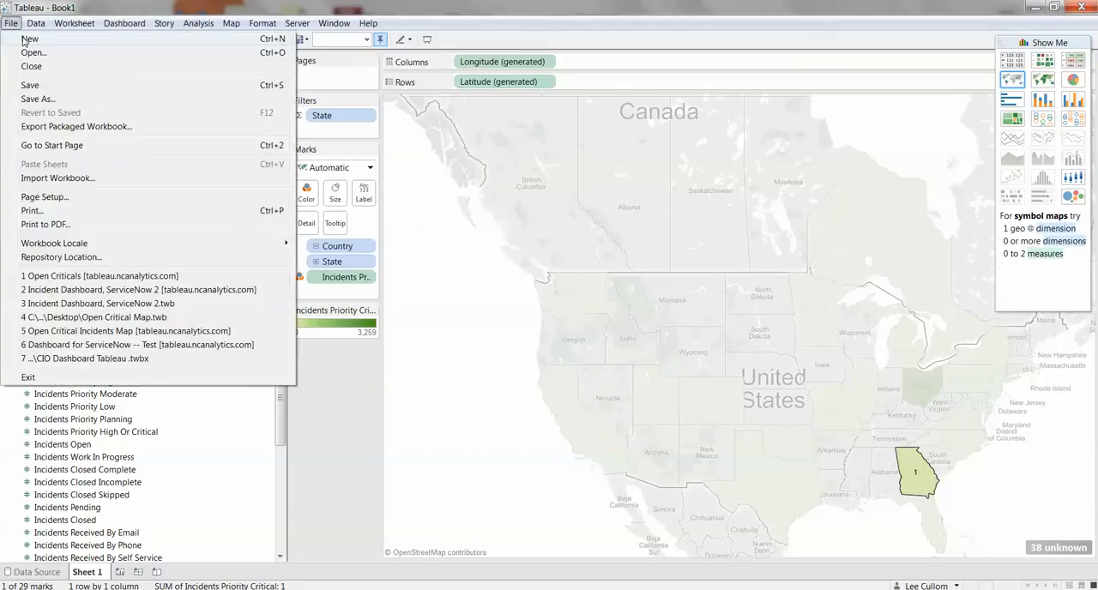
pyautogui.click(10, 25)
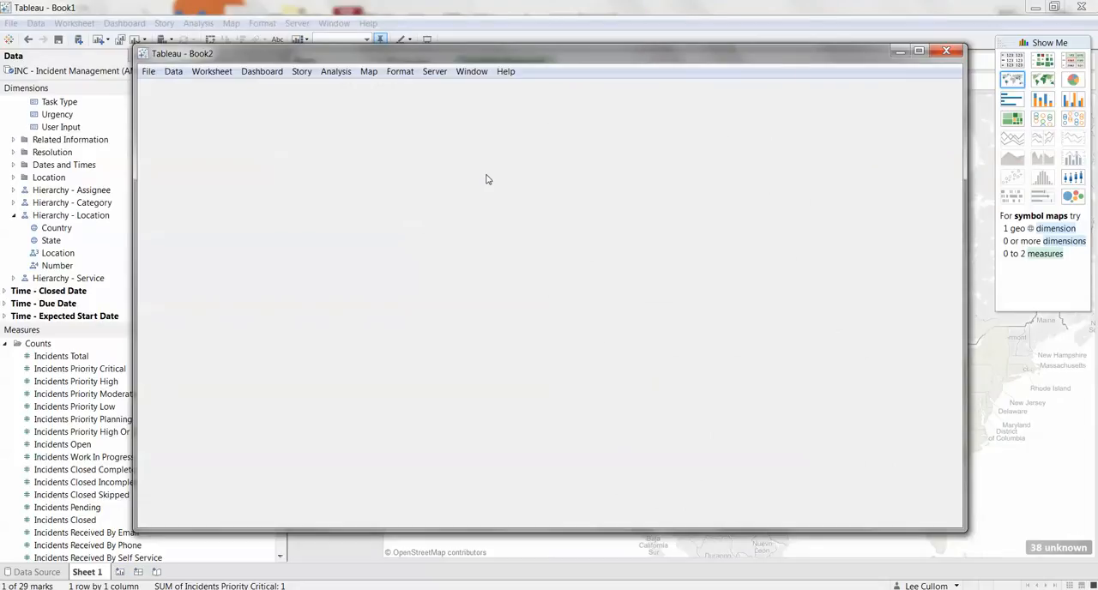
# Step: Maximize the Book2 window so the blank workbook fills the screen
pyautogui.click(920, 52)
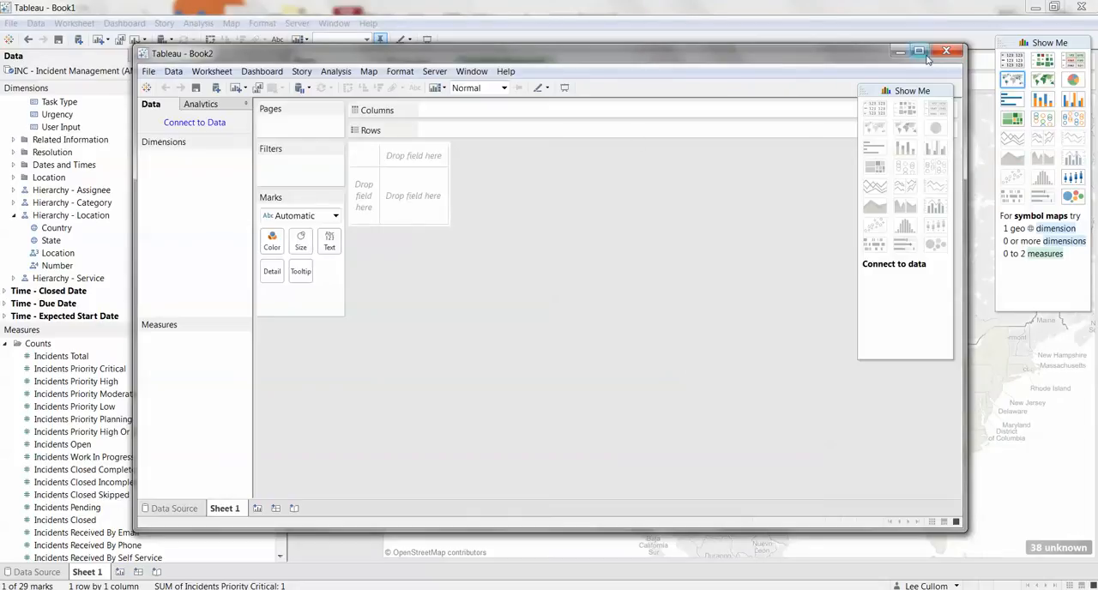
pyautogui.moveTo(920, 51)
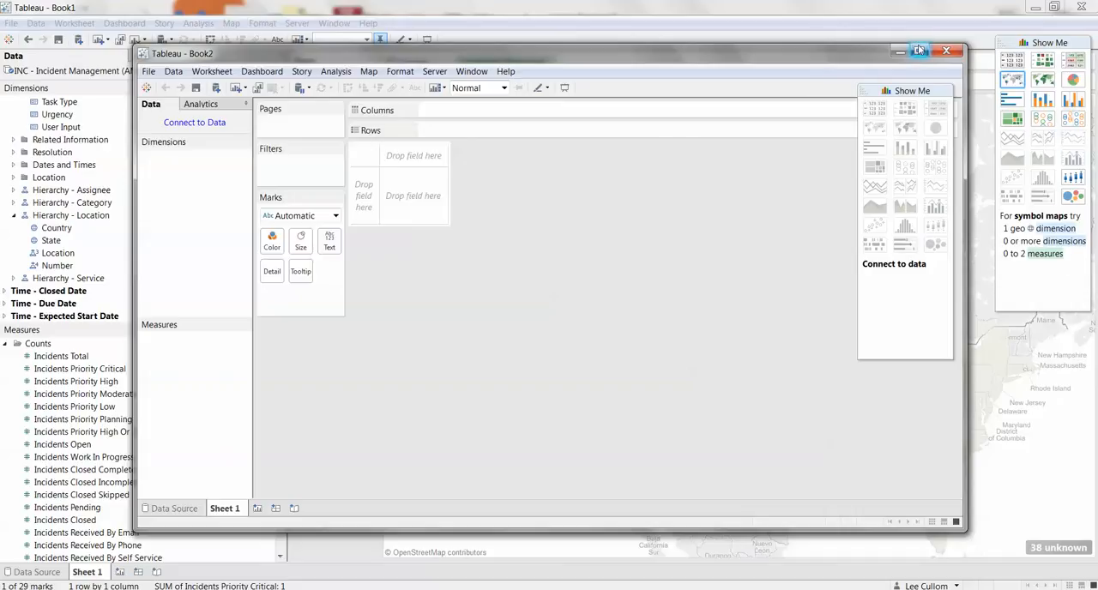
pyautogui.click(916, 49)
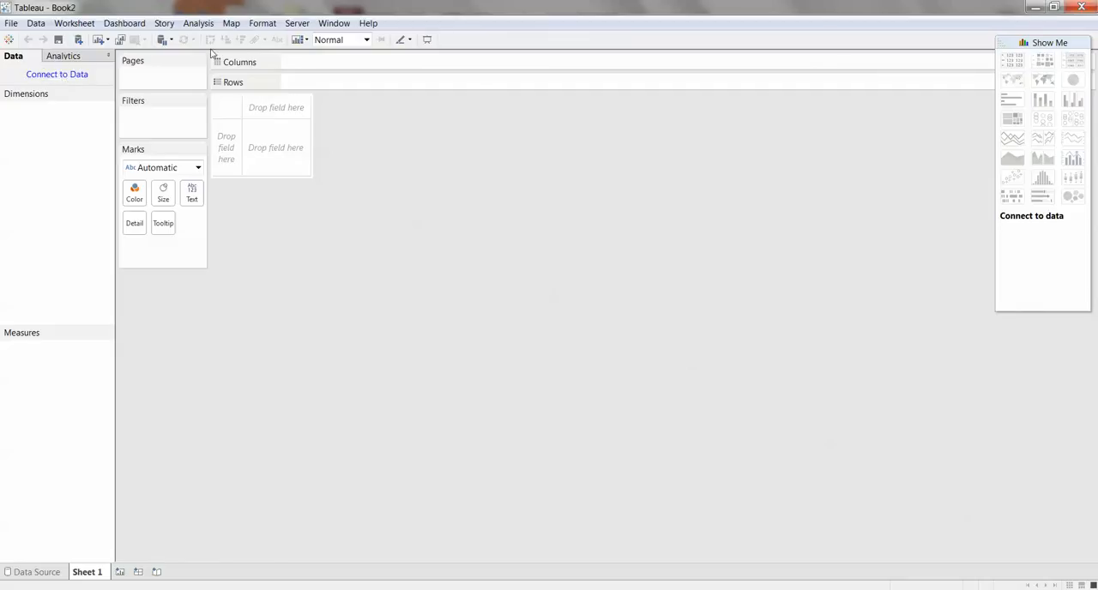
# Step: Sign in to tableau.ncanalytics.com with the password and choose the Demo site
pyautogui.click(297, 24)
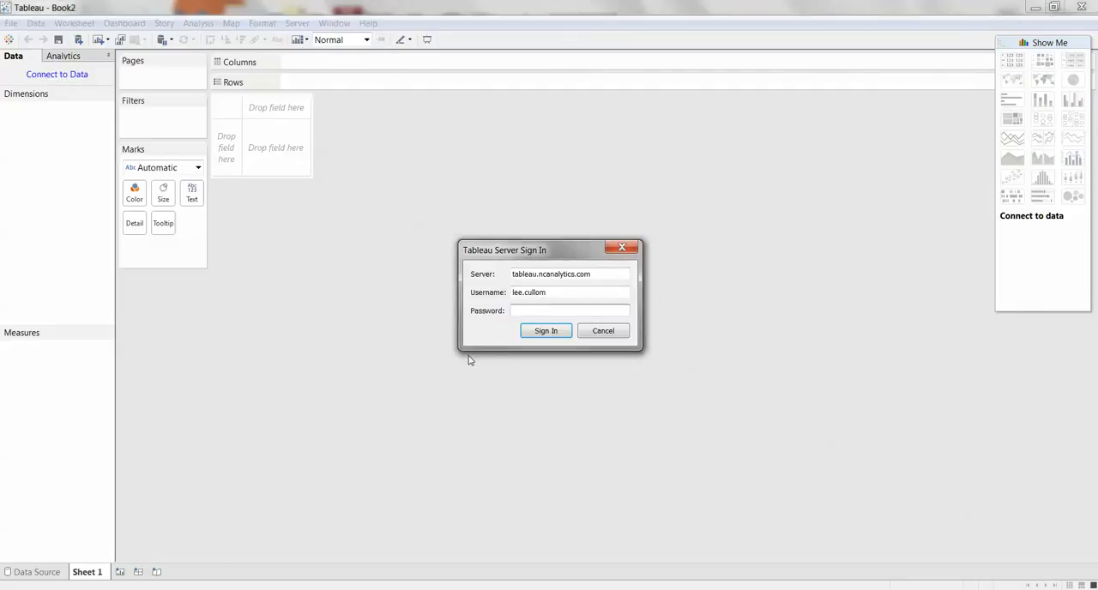
pyautogui.write('••')
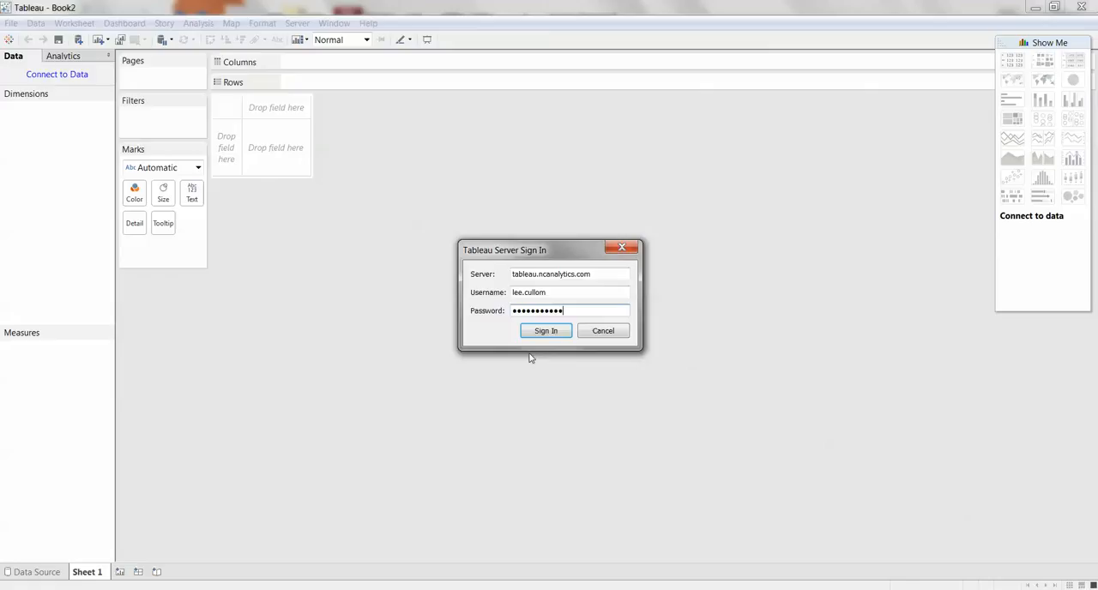
pyautogui.click(545, 329)
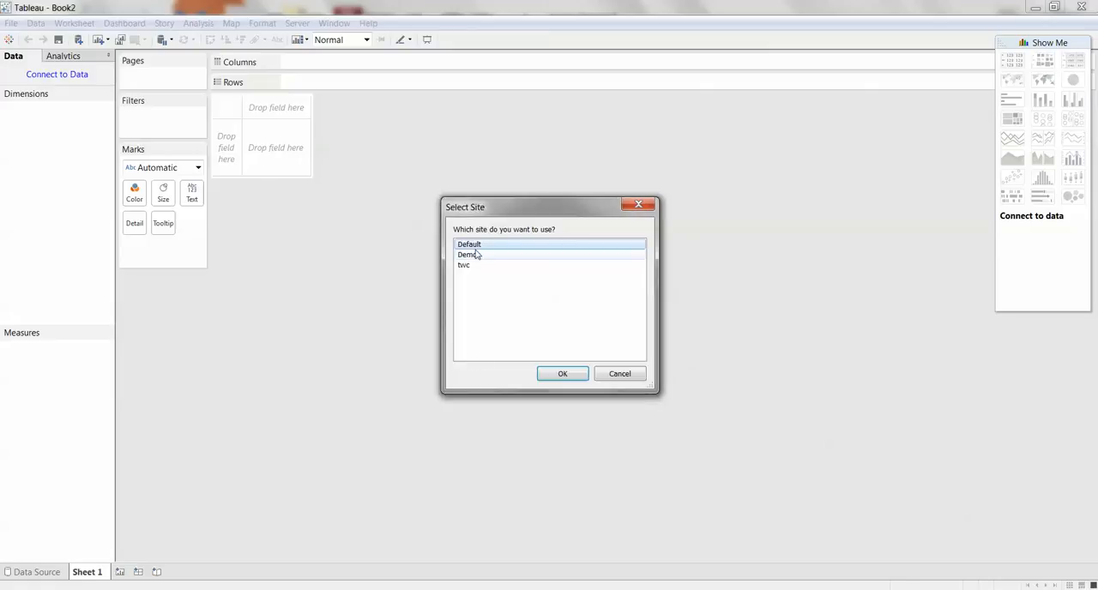
pyautogui.click(467, 254)
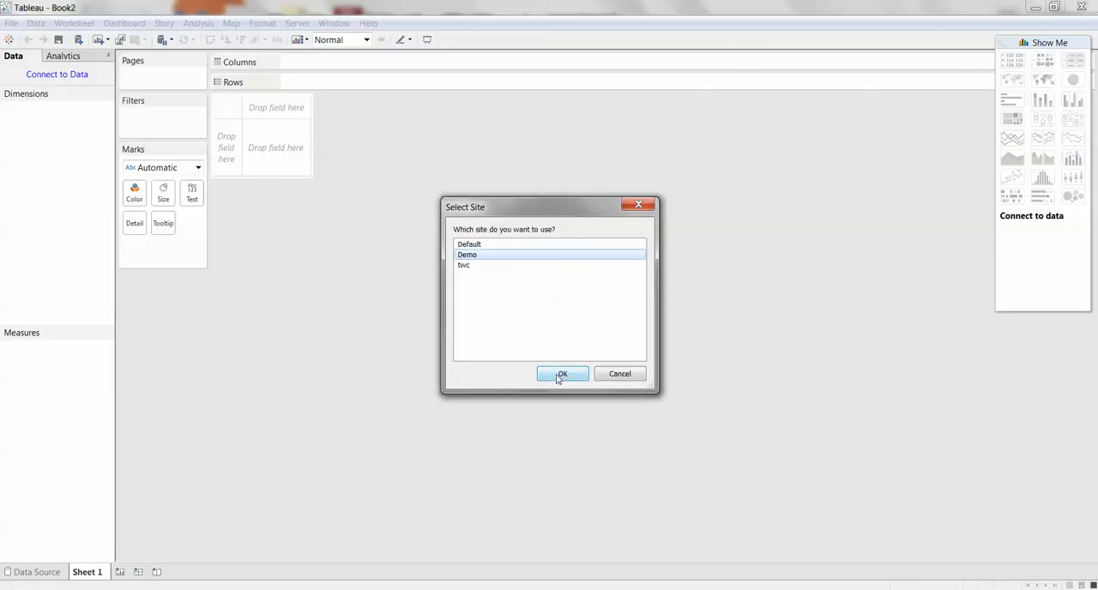
pyautogui.click(562, 374)
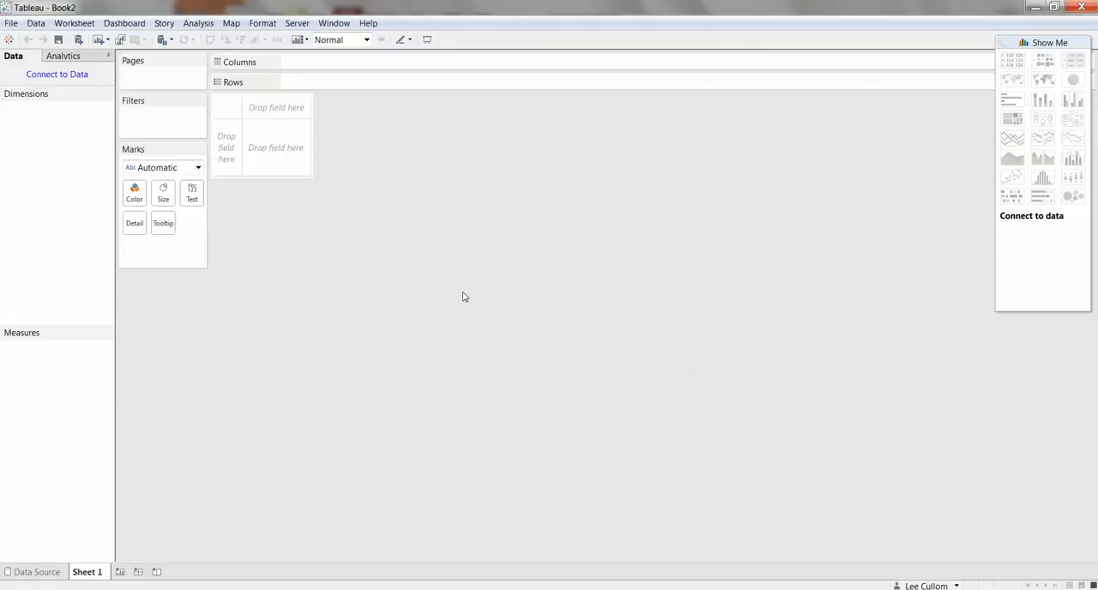
pyautogui.moveTo(480, 299)
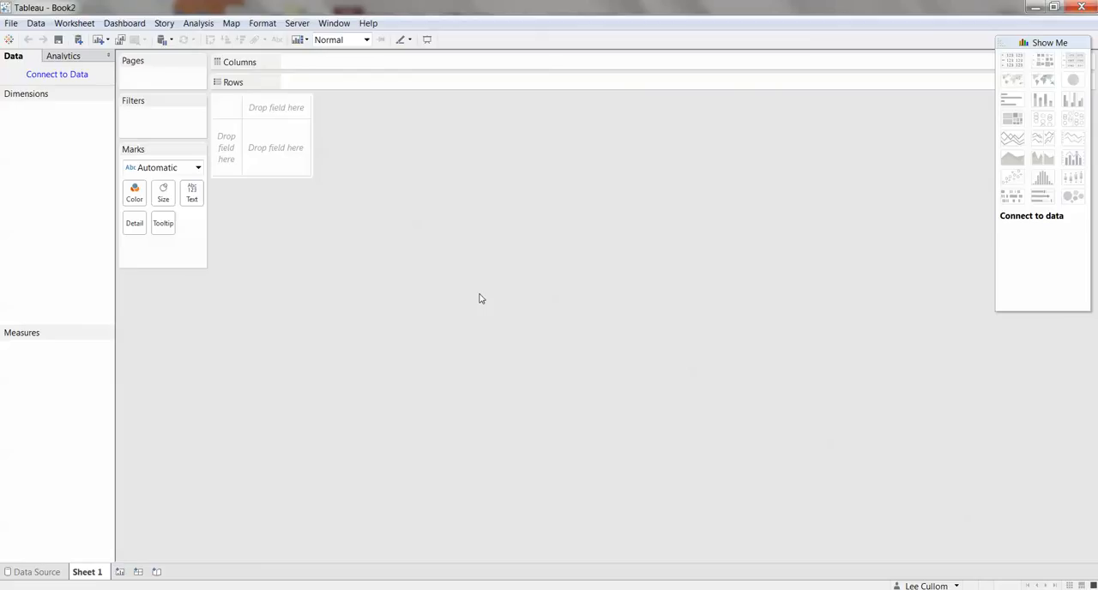
pyautogui.moveTo(99, 74)
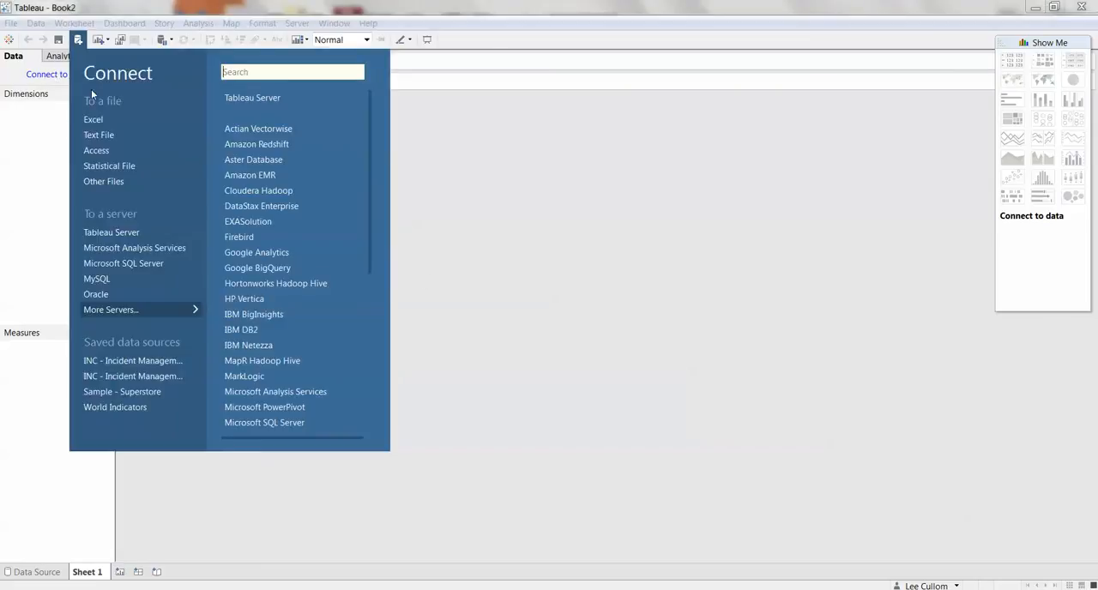
pyautogui.click(134, 247)
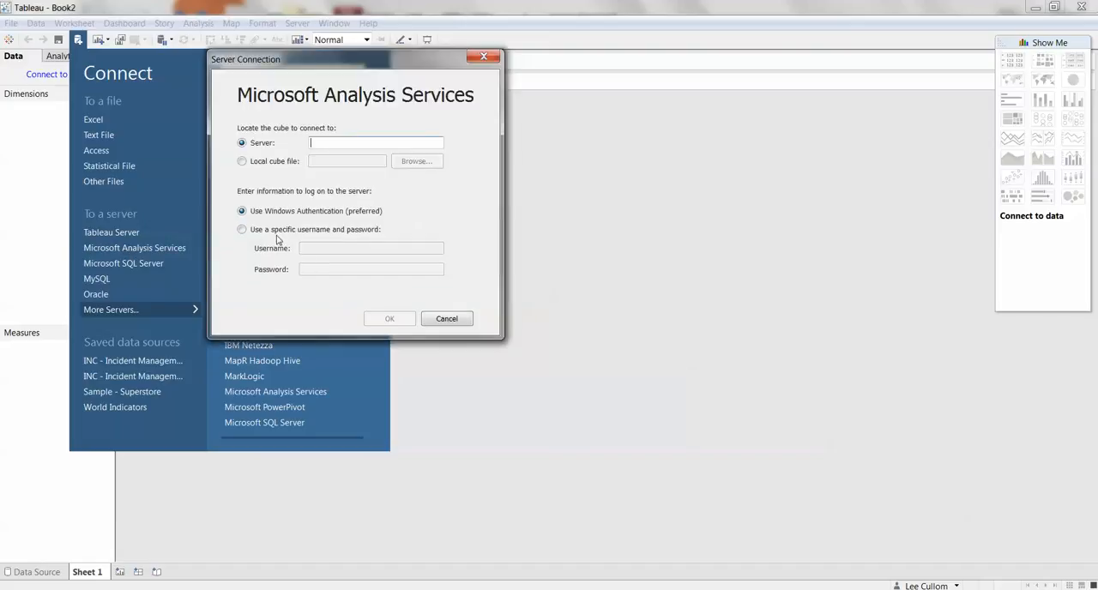
pyautogui.write('https://')
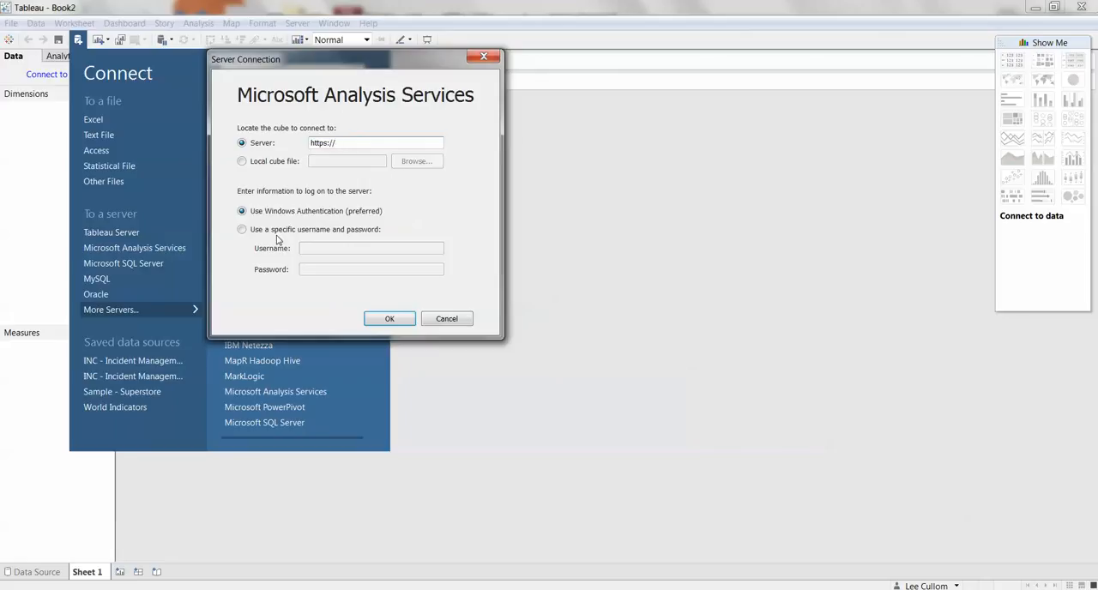
pyautogui.write('excel.nca')
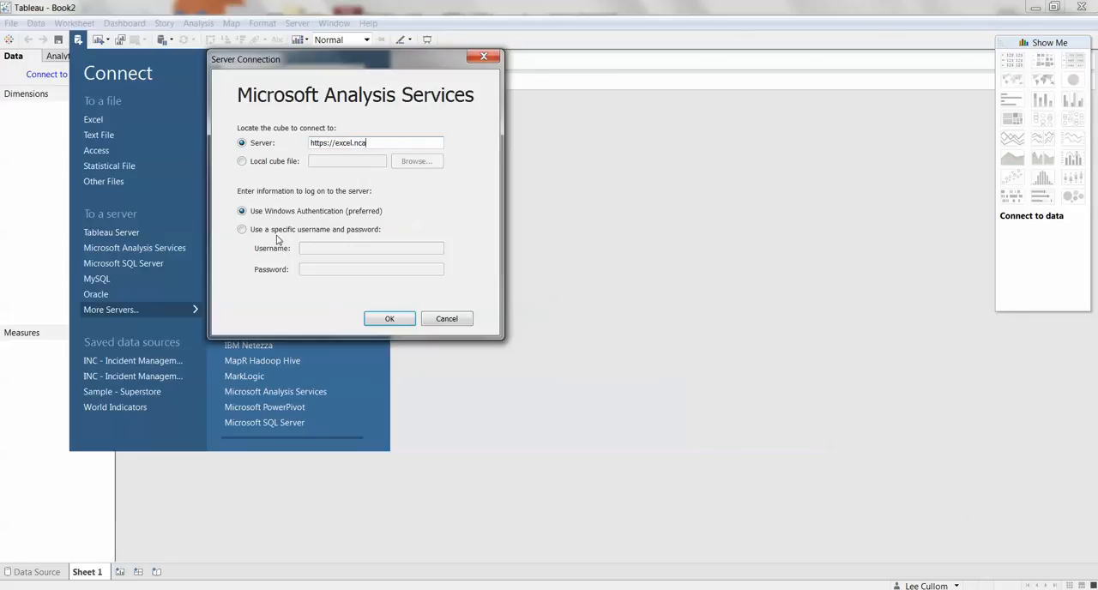
pyautogui.write('nalytics.com')
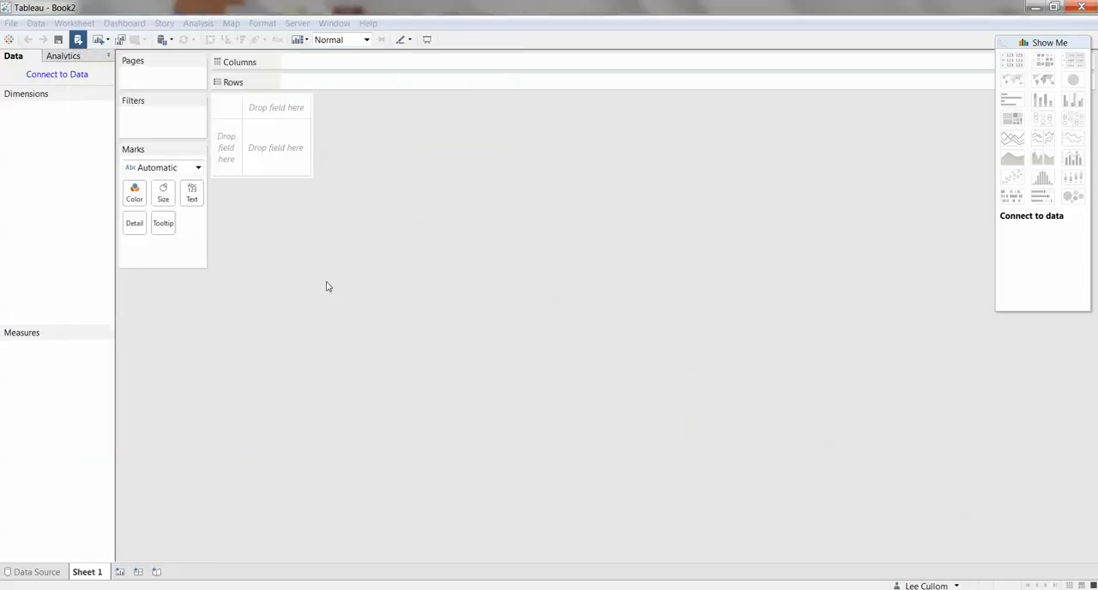
# Step: Select the AMITSM - Service Now - RDE database and its INC - Incident Management cube
pyautogui.click(36, 573)
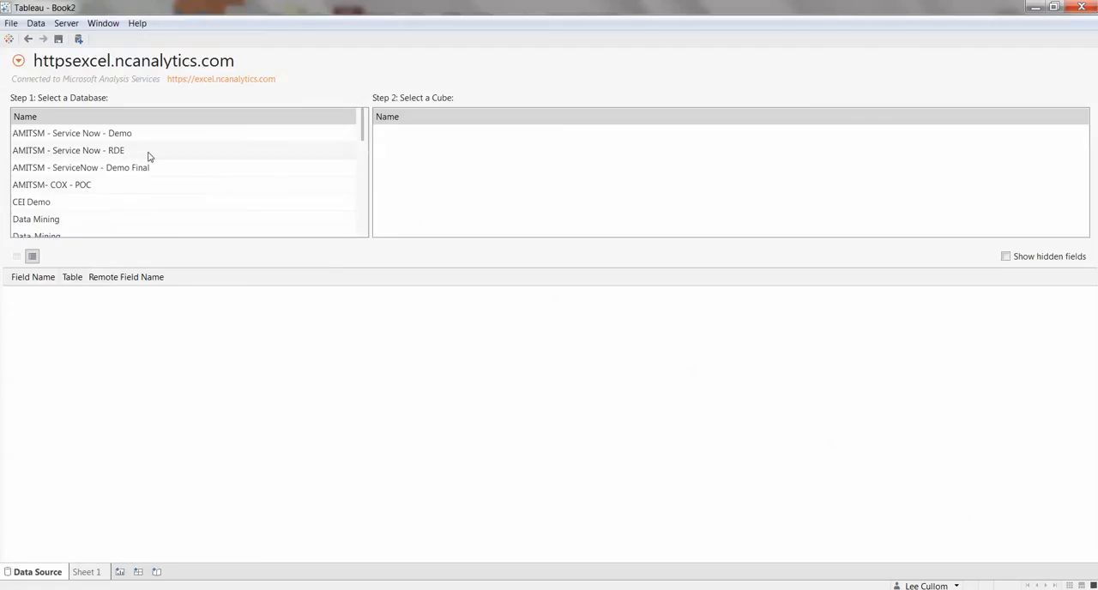
pyautogui.click(69, 150)
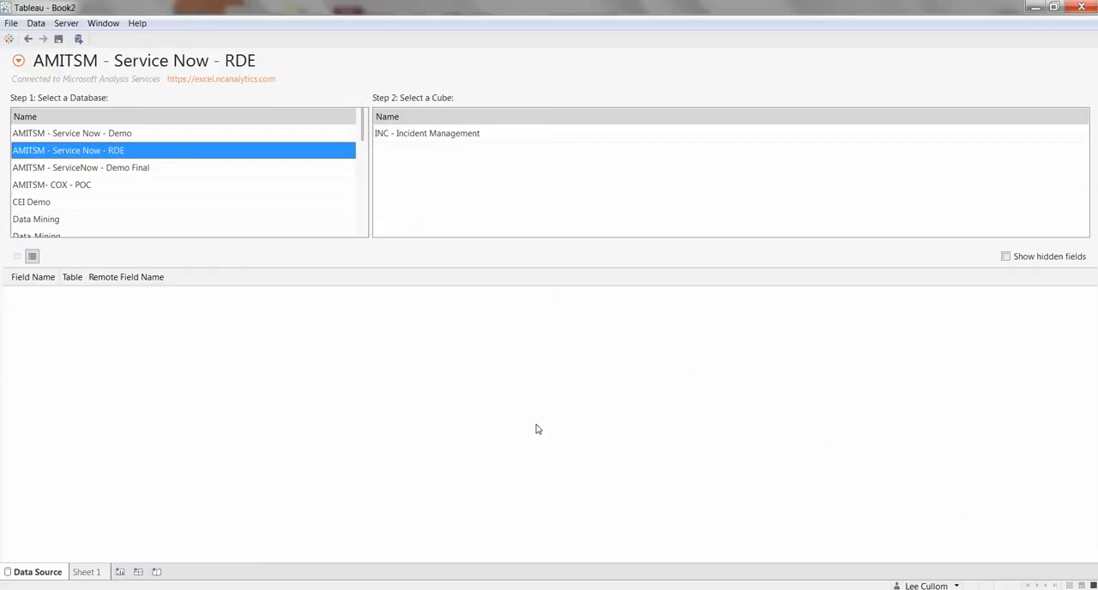
pyautogui.click(427, 134)
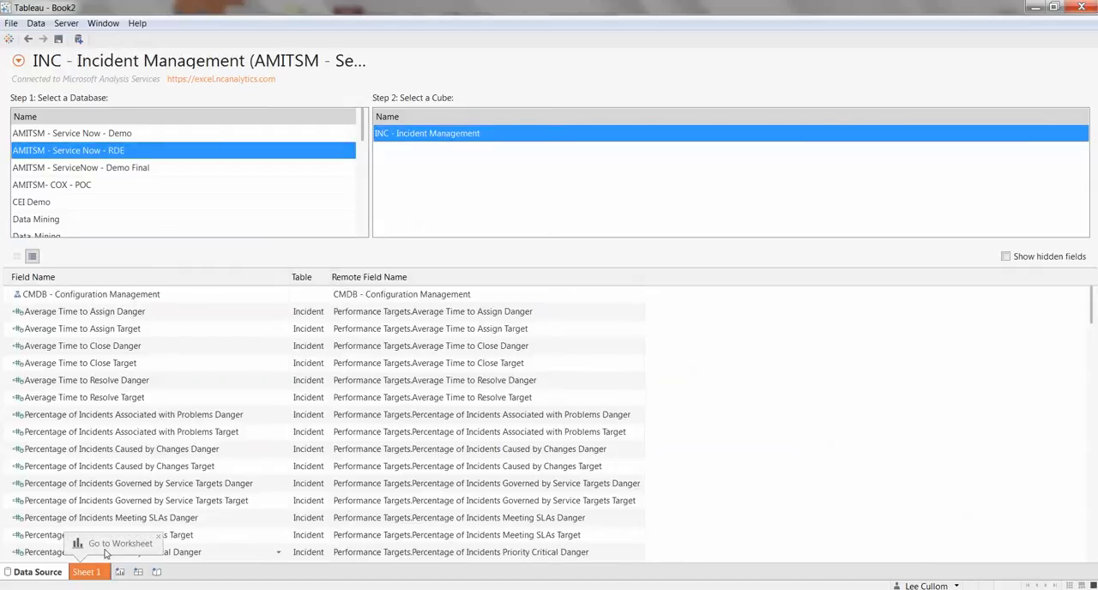
# Step: Go to Sheet 1 and expand the Counts measure folder
pyautogui.click(120, 542)
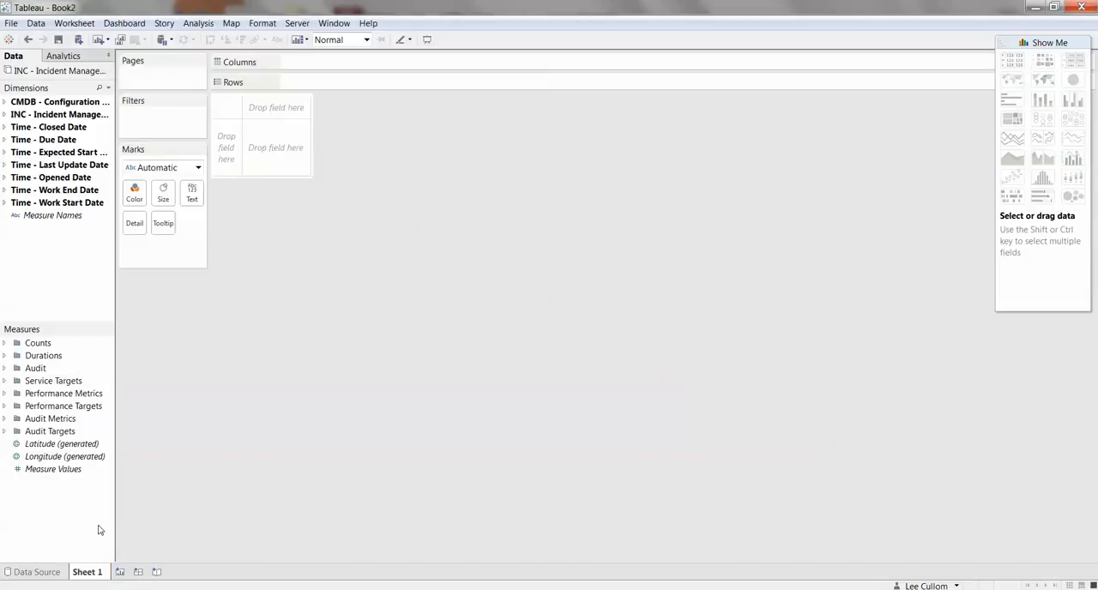
pyautogui.moveTo(161, 356)
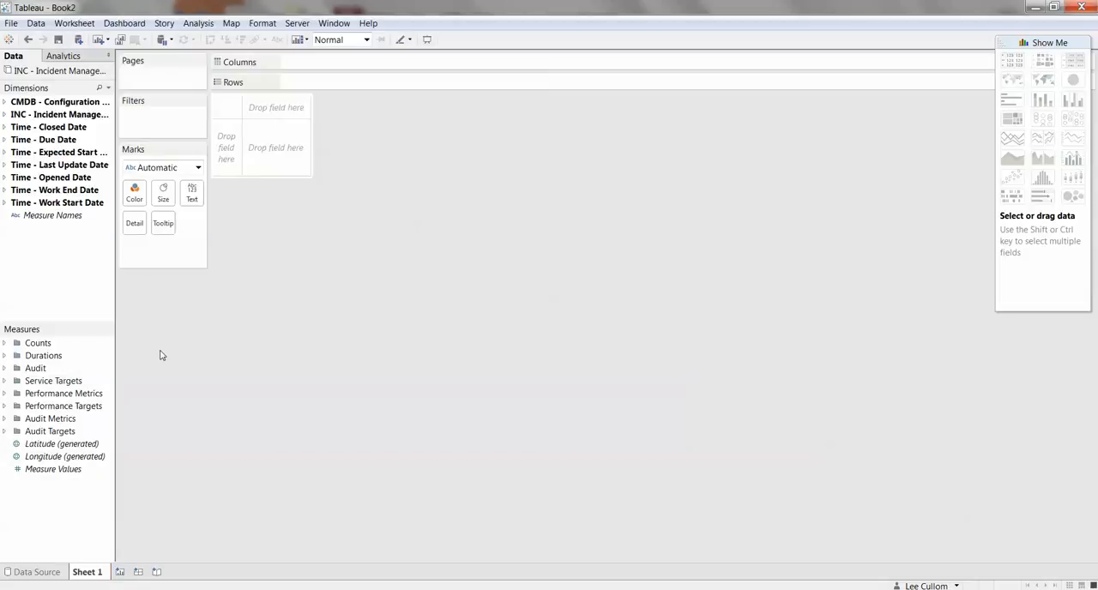
pyautogui.moveTo(151, 336)
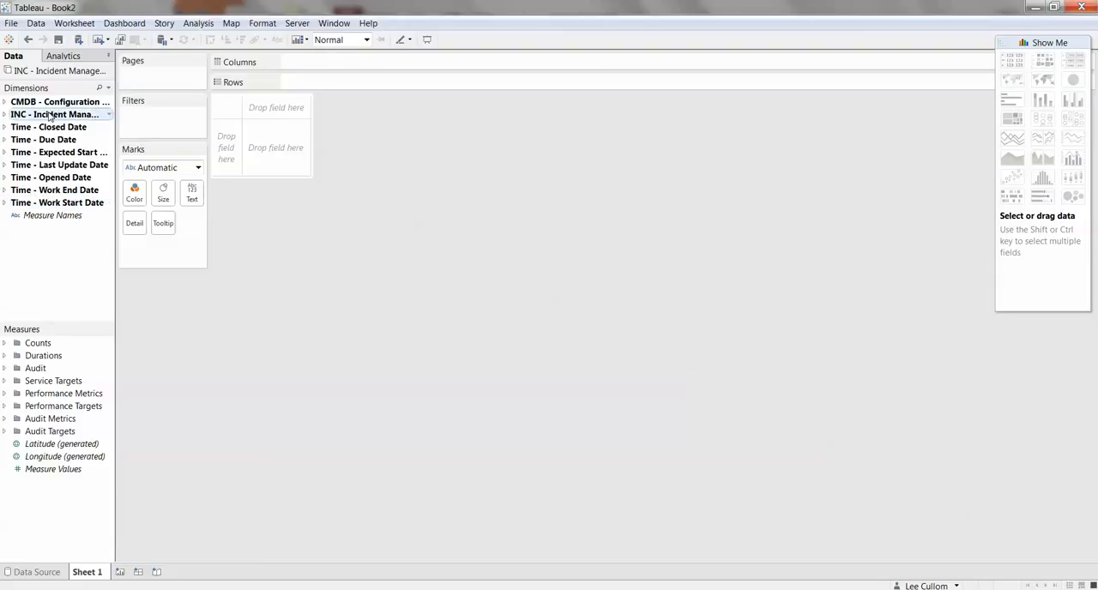
pyautogui.moveTo(55, 114)
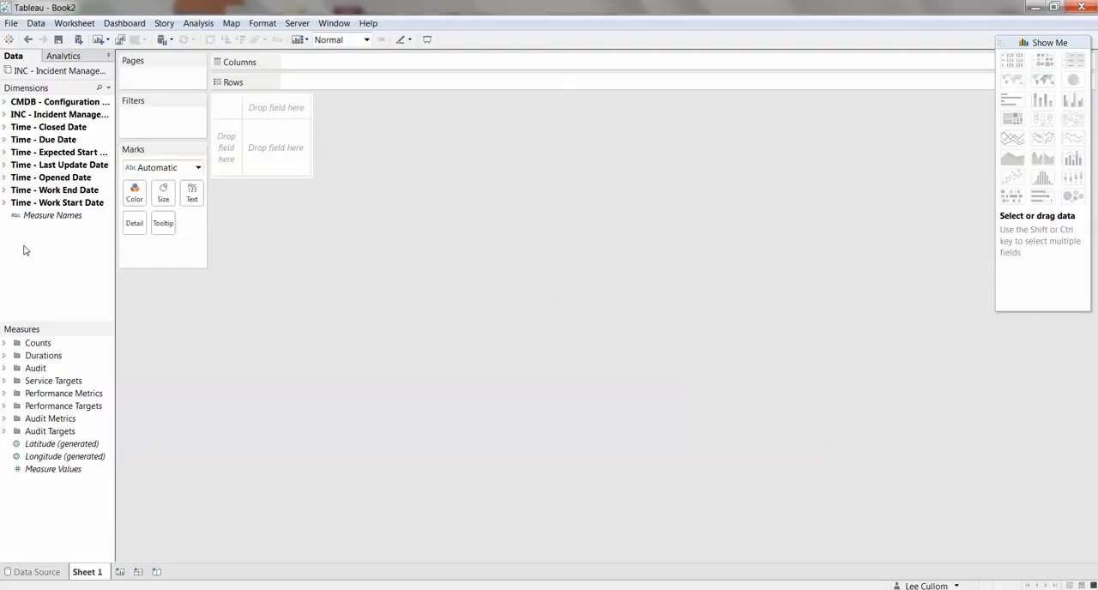
pyautogui.moveTo(51, 216)
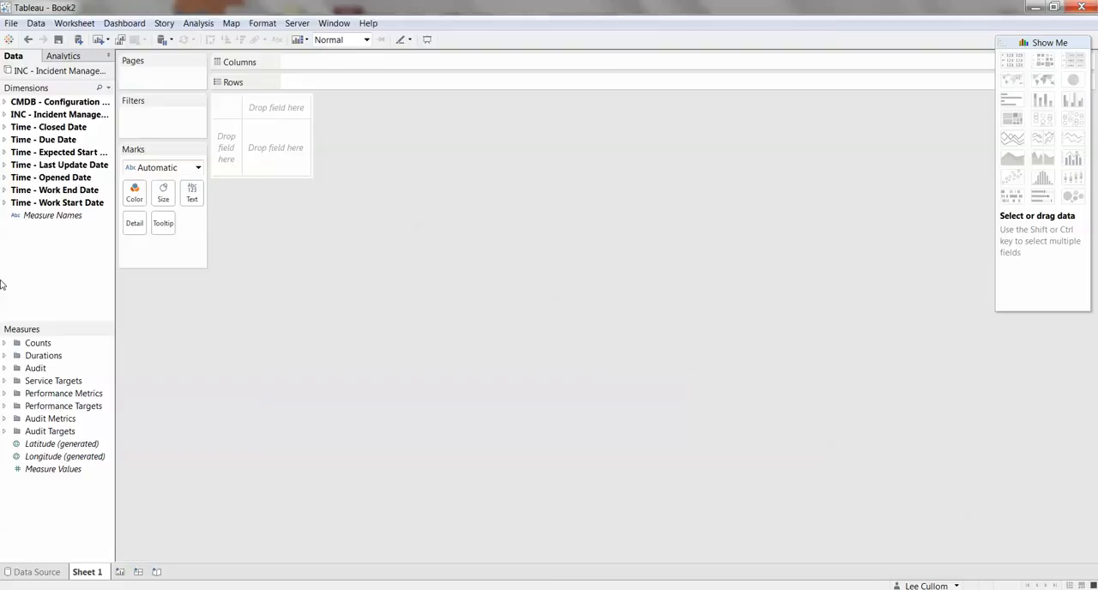
pyautogui.moveTo(6, 350)
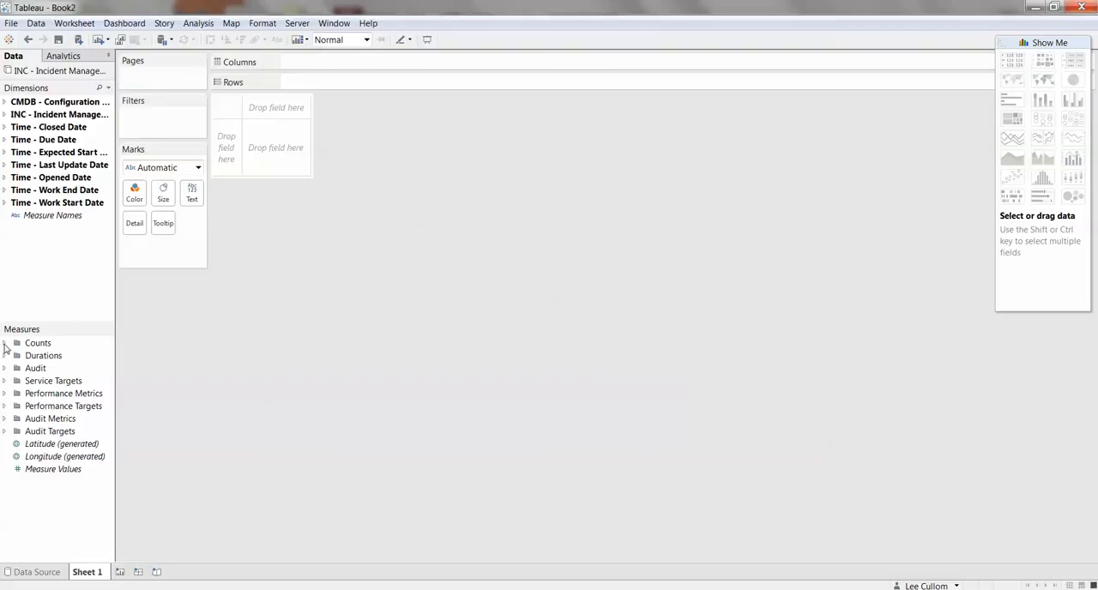
pyautogui.click(5, 344)
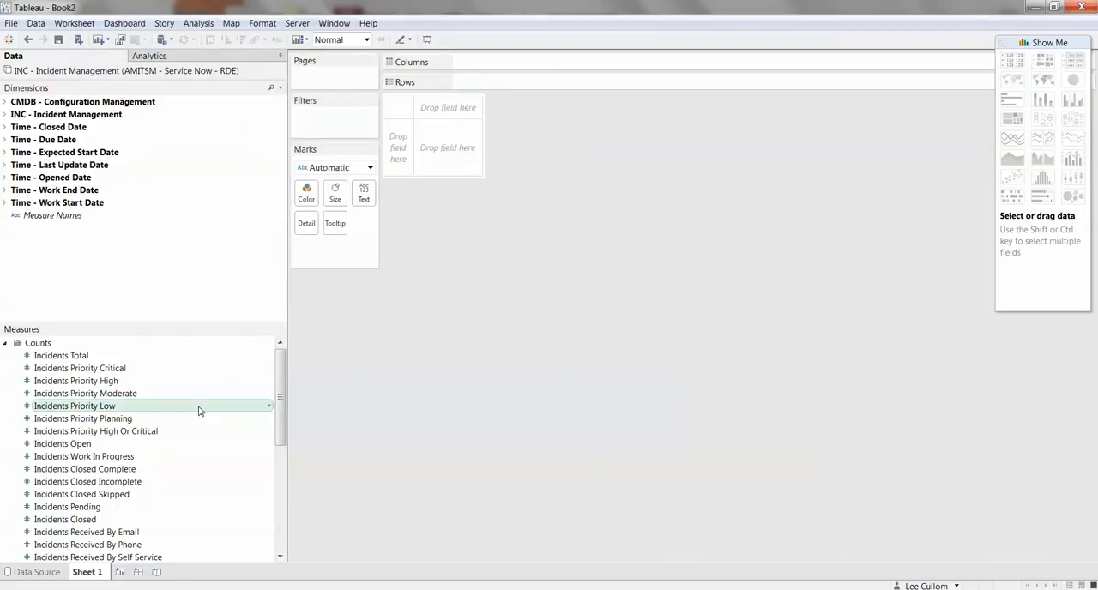
# Step: Add Incidents Priority Critical to Rows as a bar and expand the Incident Management dimensions
pyautogui.doubleClick(79, 368)
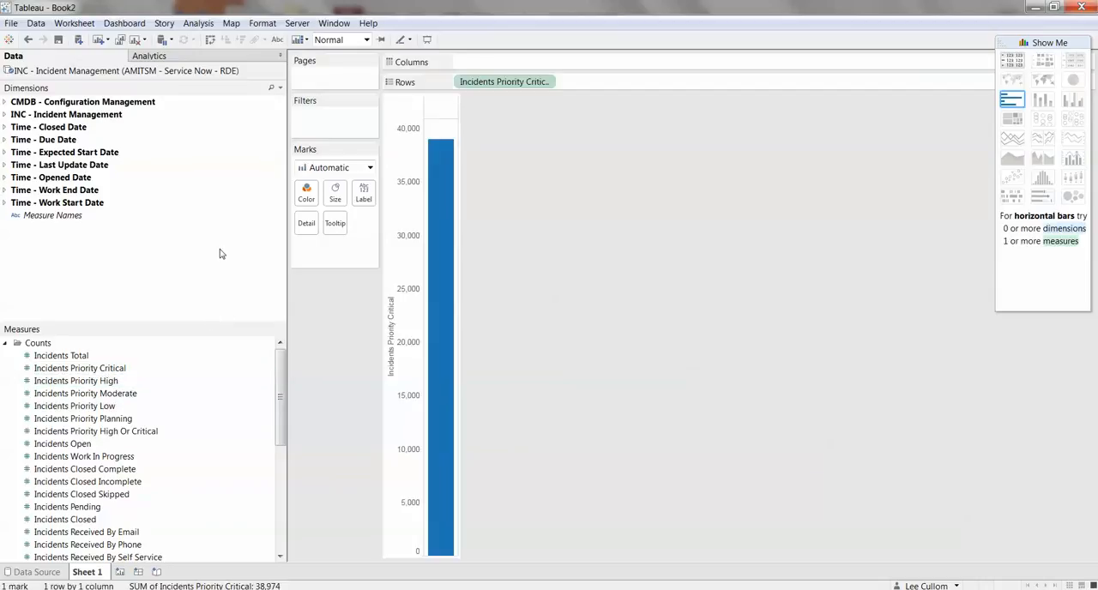
pyautogui.click(3, 113)
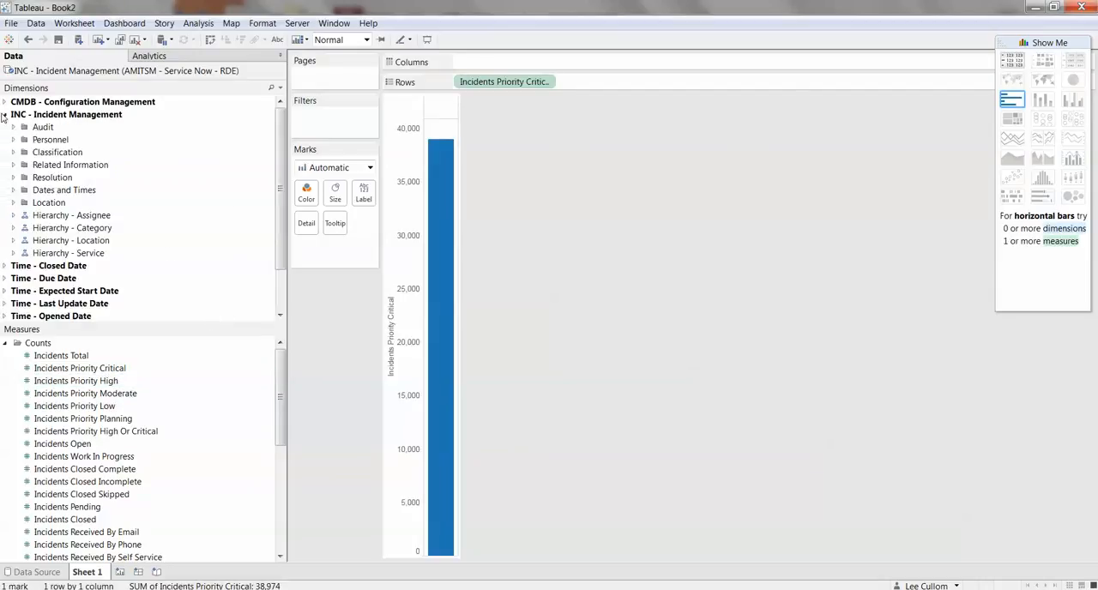
# Step: Filter State to Open and Pending, dropping the critical count to about 4,189
pyautogui.click(14, 151)
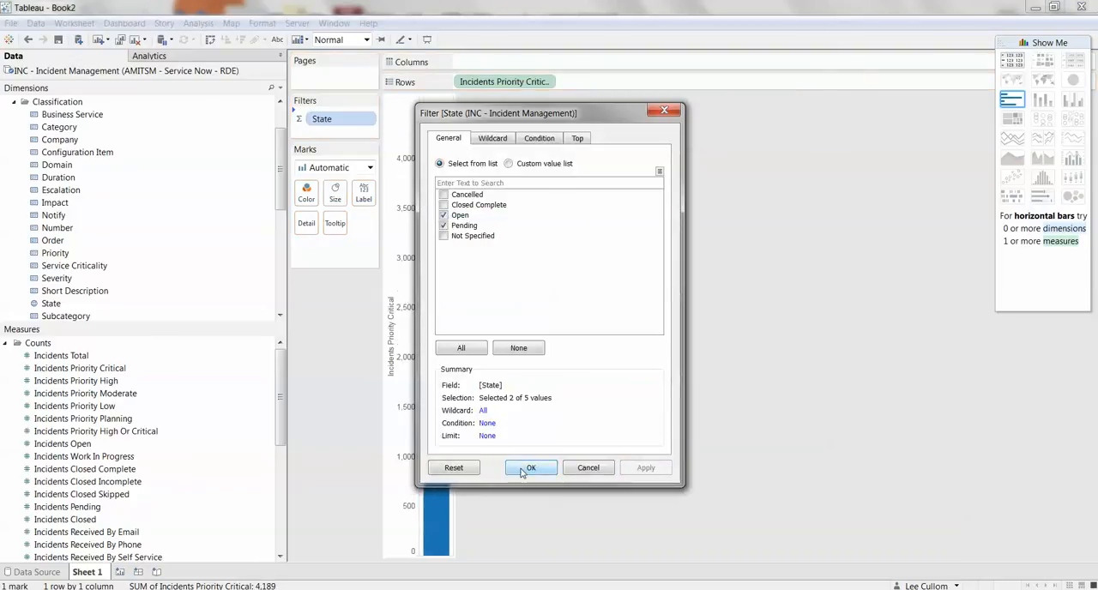
pyautogui.click(530, 467)
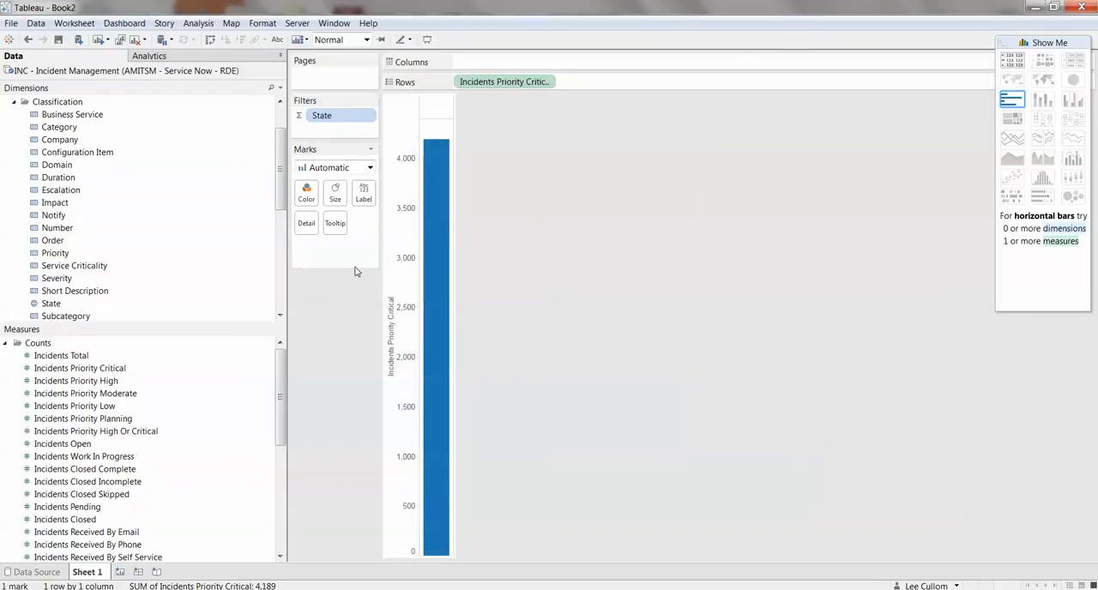
pyautogui.moveTo(415, 168)
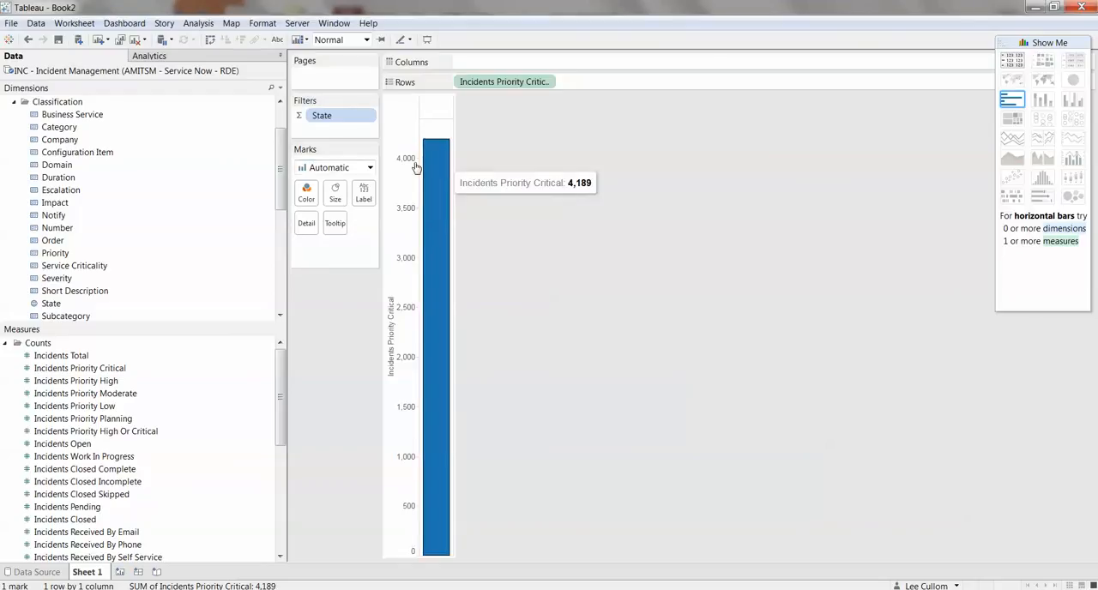
pyautogui.moveTo(532, 138)
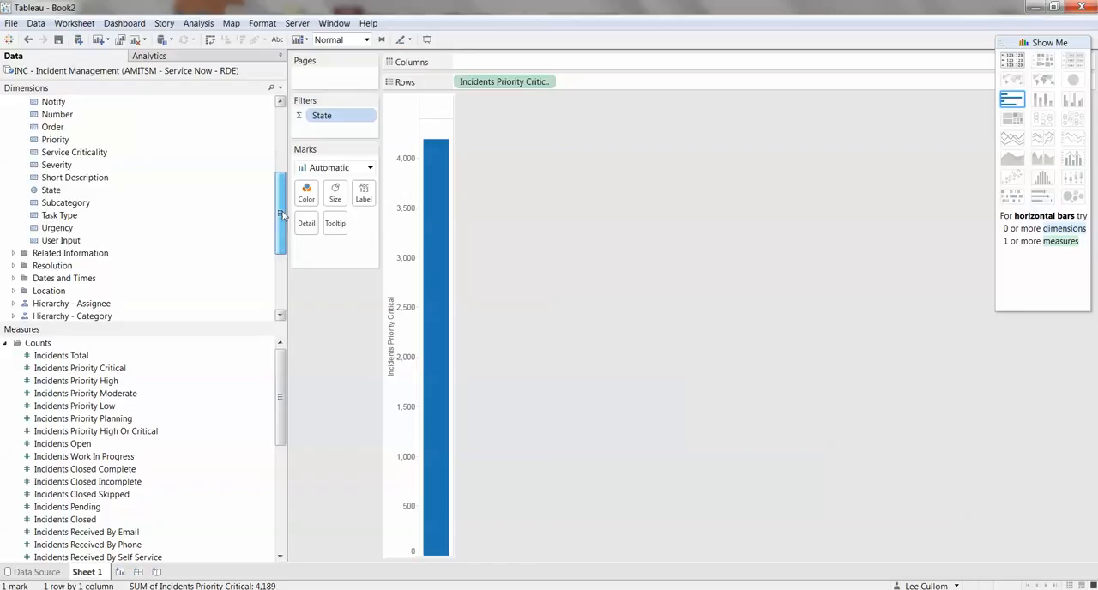
# Step: Expand Hierarchy - Location and split the bar by Country and State on Columns
pyautogui.scroll(-3)
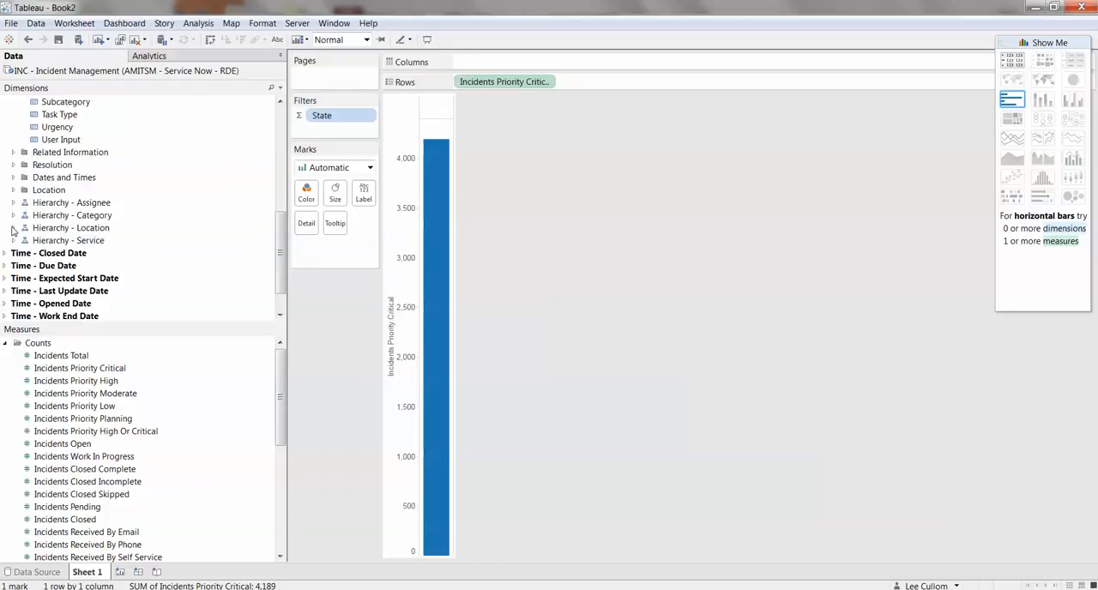
pyautogui.click(14, 228)
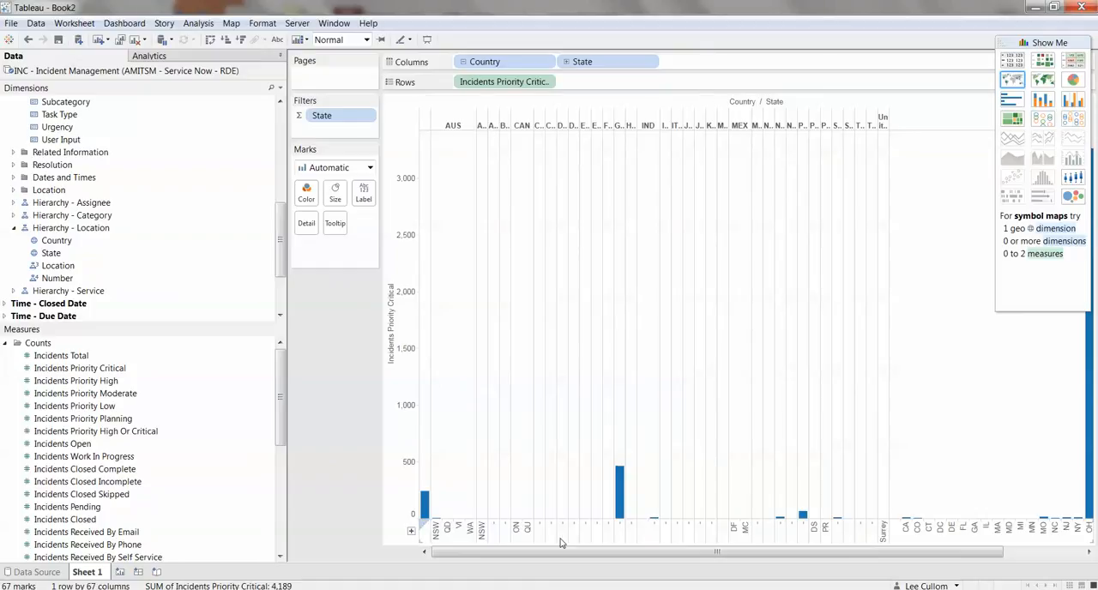
pyautogui.moveTo(656, 132)
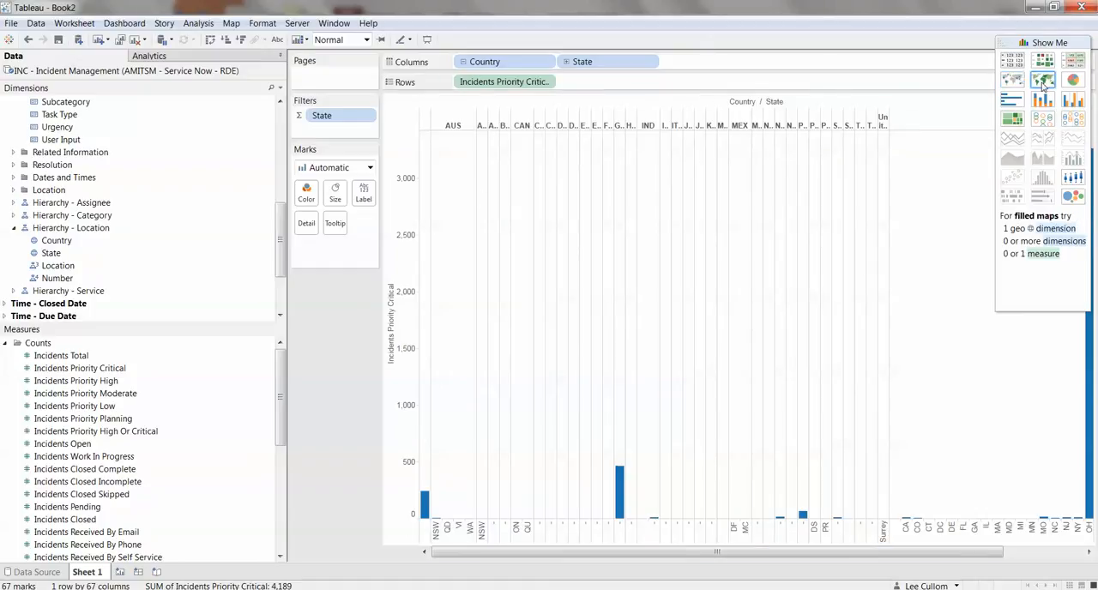
# Step: Switch to a filled map via Show Me and label states with incident counts
pyautogui.click(1012, 79)
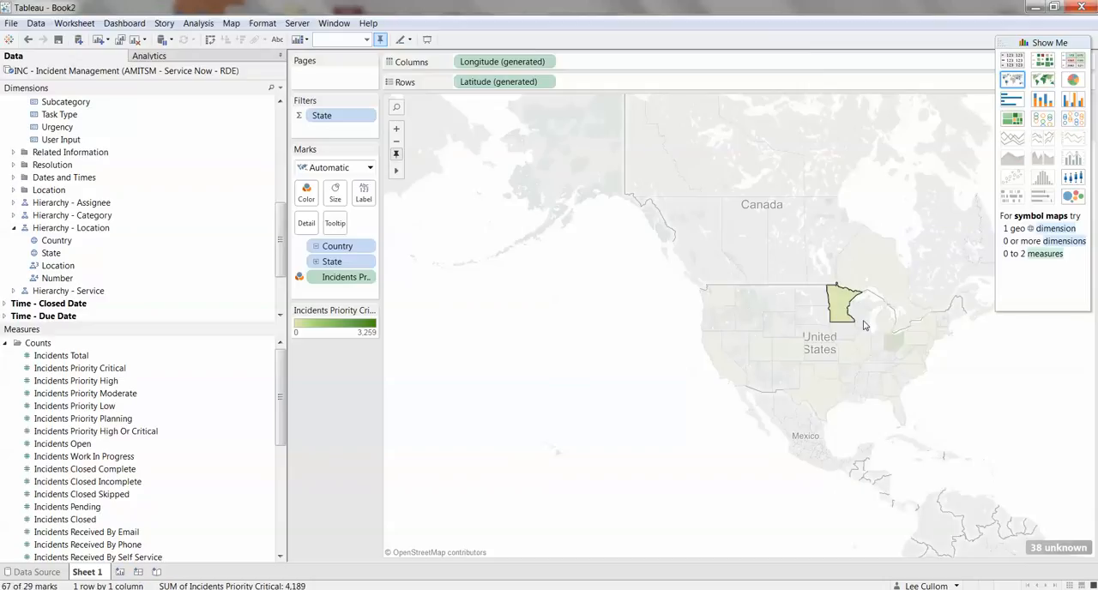
pyautogui.rightClick(864, 324)
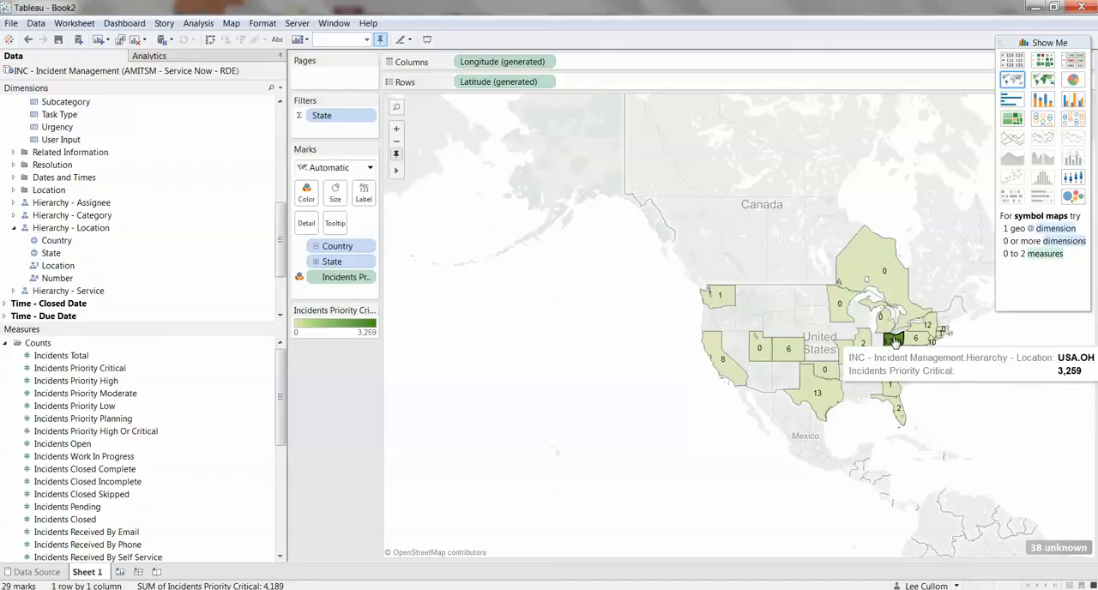
pyautogui.moveTo(918, 388)
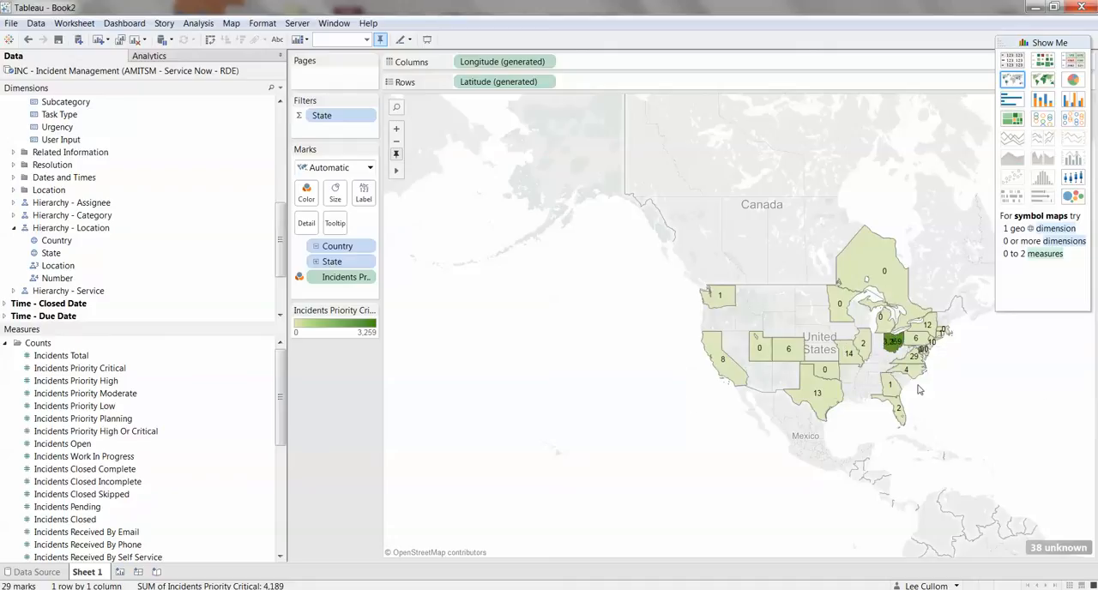
pyautogui.moveTo(510, 457)
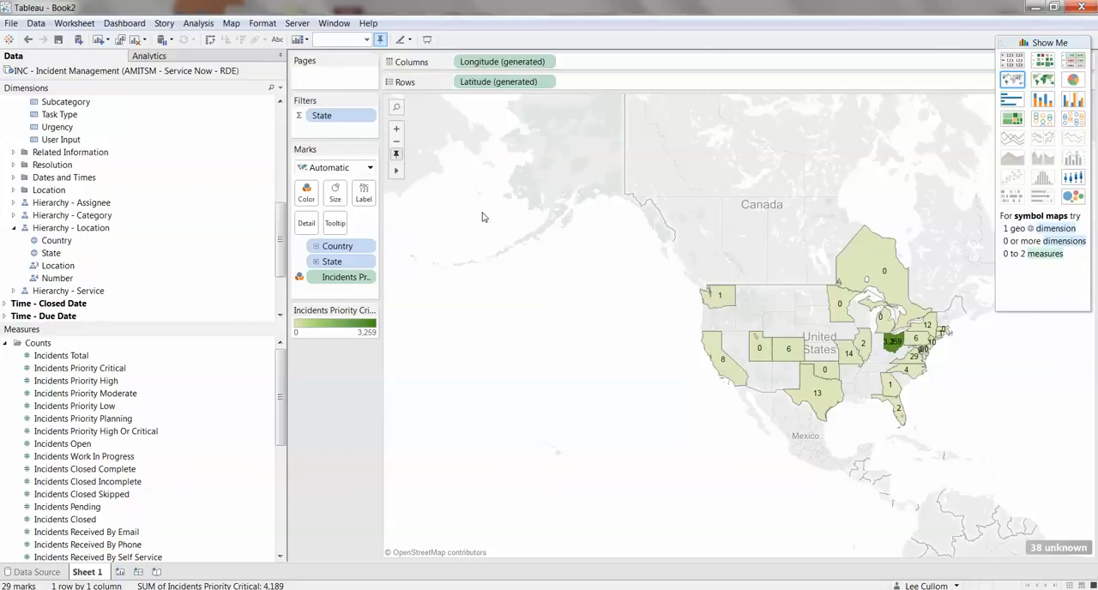
pyautogui.moveTo(487, 216)
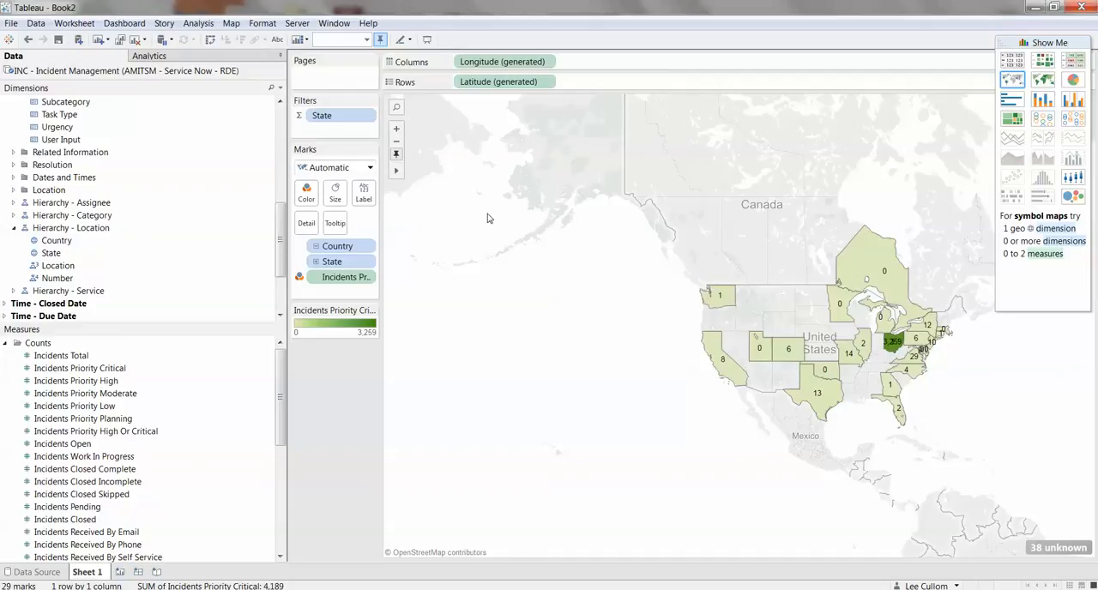
# Step: Publish the Book2 workbook to the Demo project on Tableau Server via Server > Publish Workbook
pyautogui.click(299, 24)
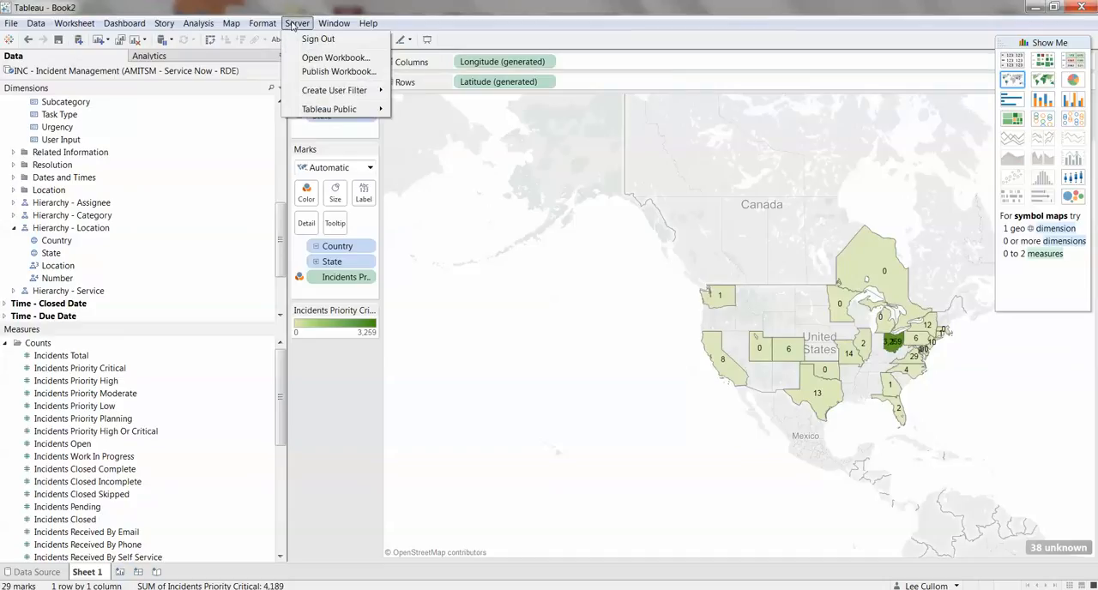
pyautogui.moveTo(312, 75)
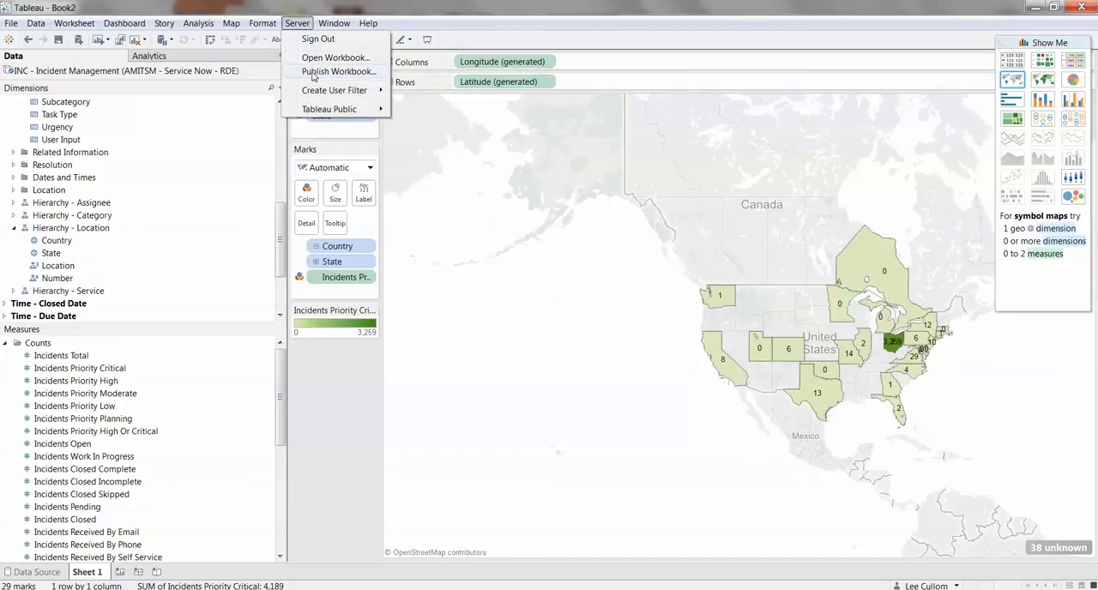
pyautogui.click(336, 72)
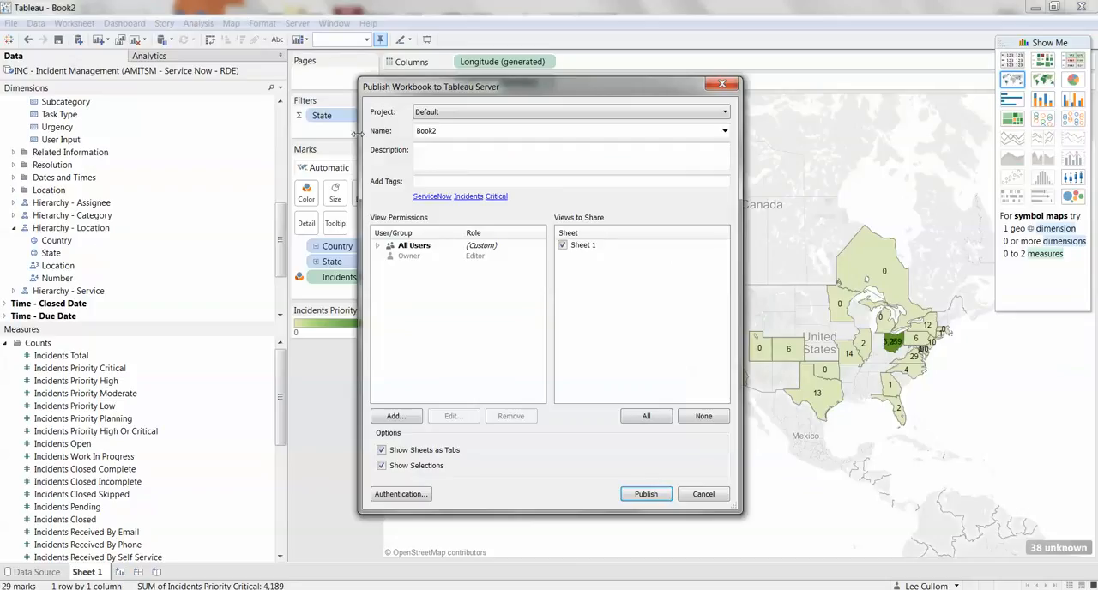
pyautogui.click(566, 112)
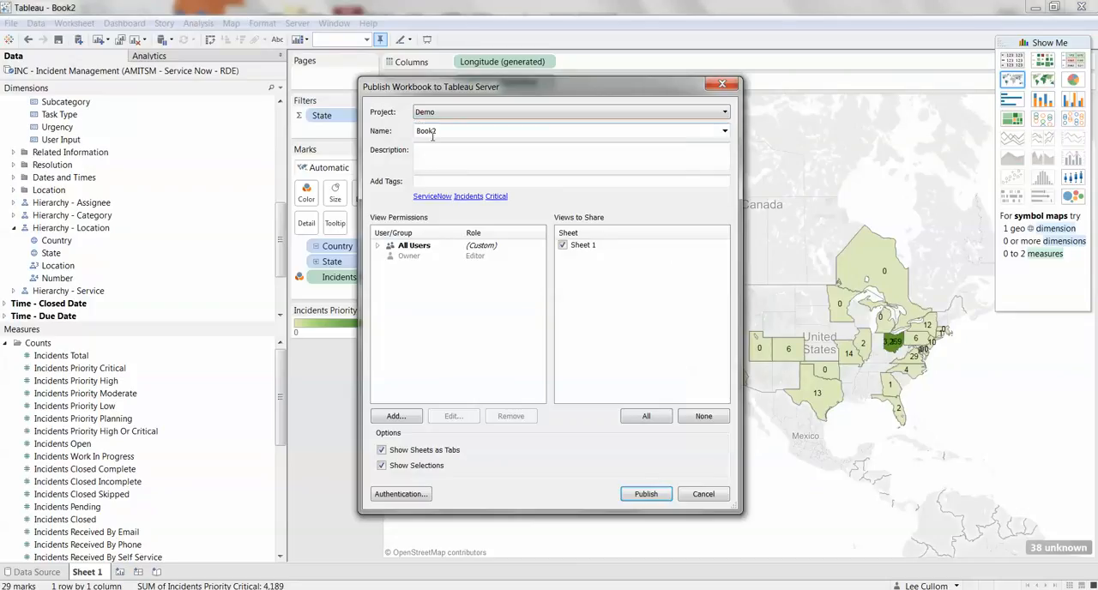
pyautogui.click(484, 130)
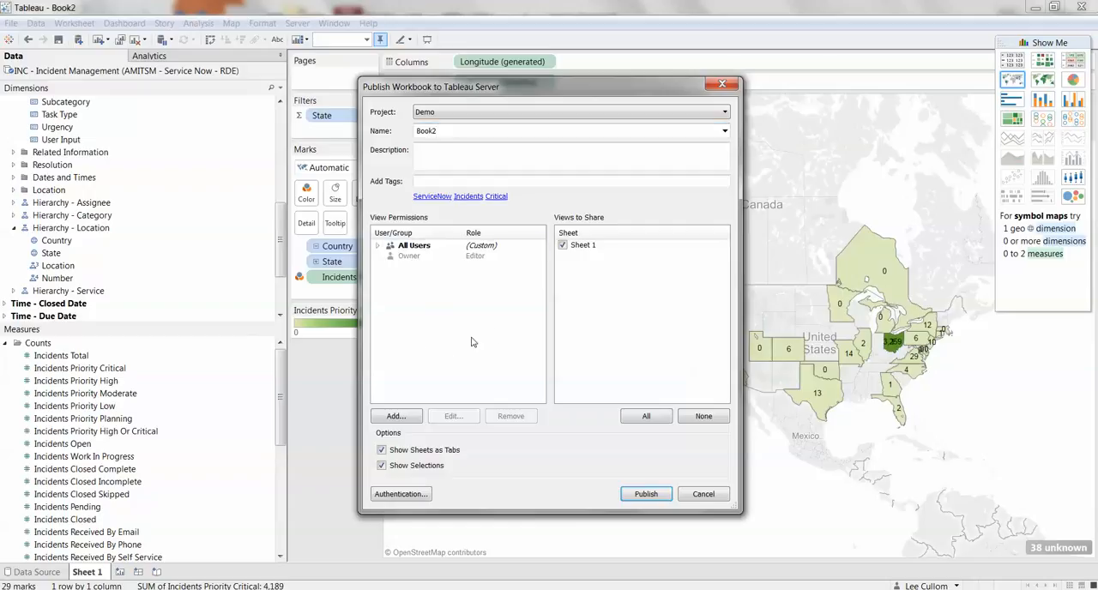
pyautogui.click(645, 495)
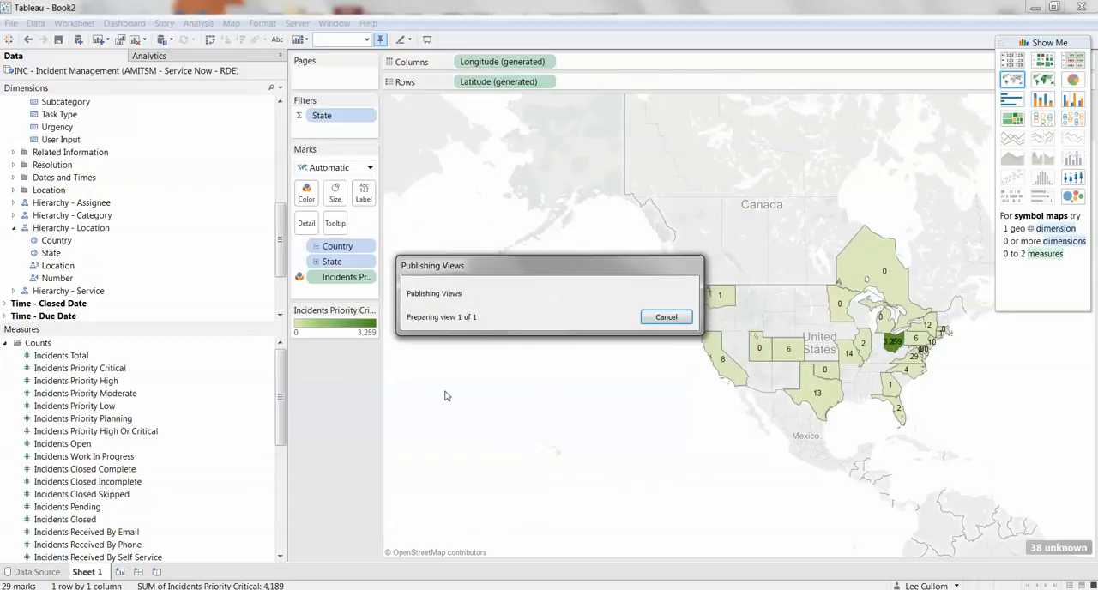
pyautogui.moveTo(409, 384)
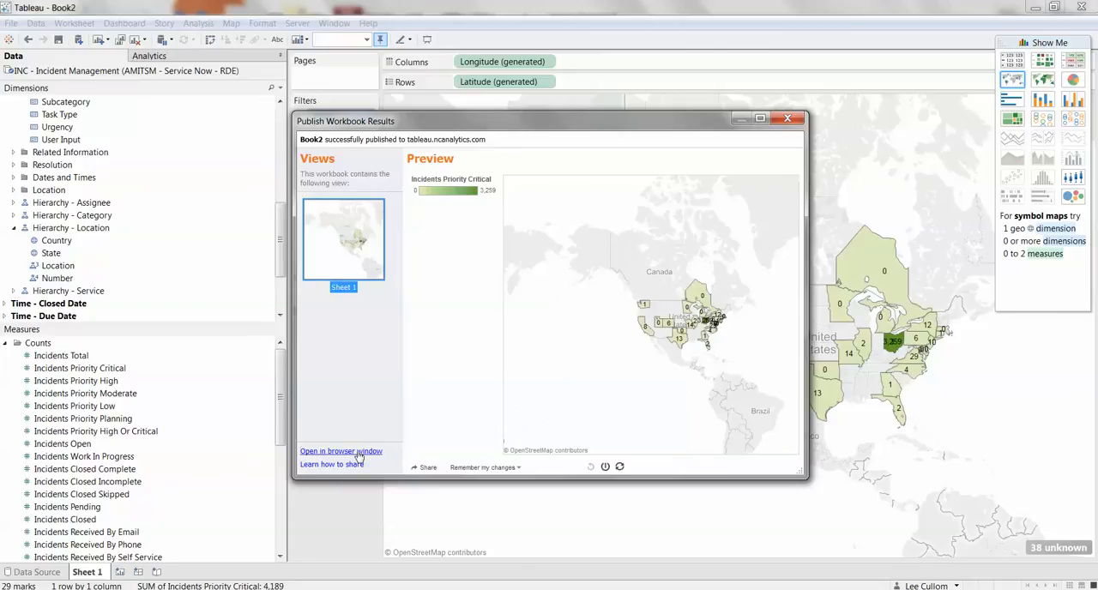
# Step: Open the published Book2 in the browser and load its Sheet 1 map view
pyautogui.click(340, 451)
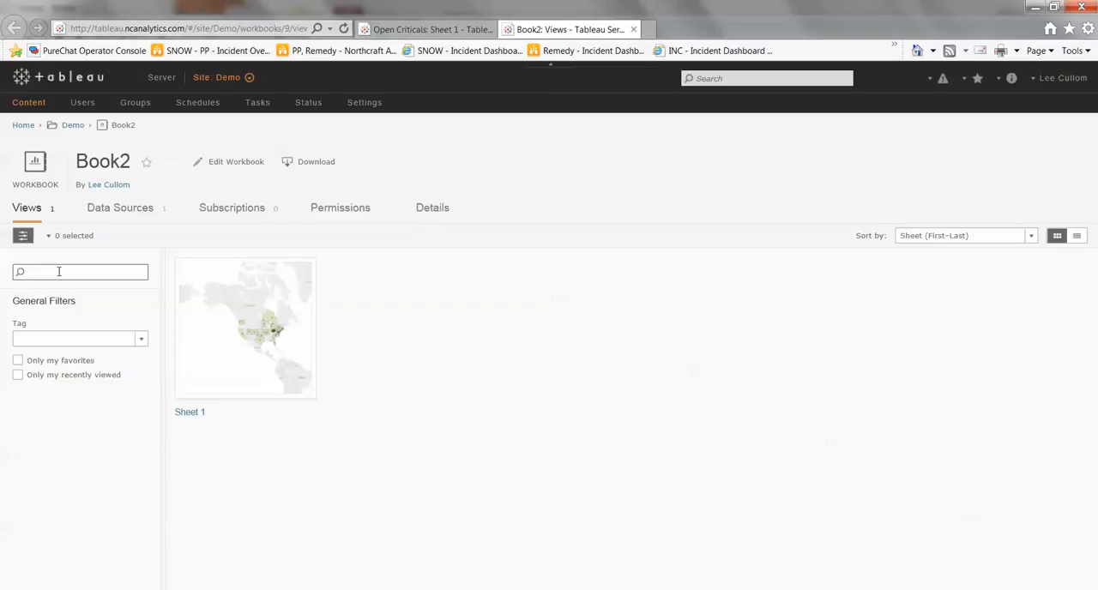
pyautogui.moveTo(285, 282)
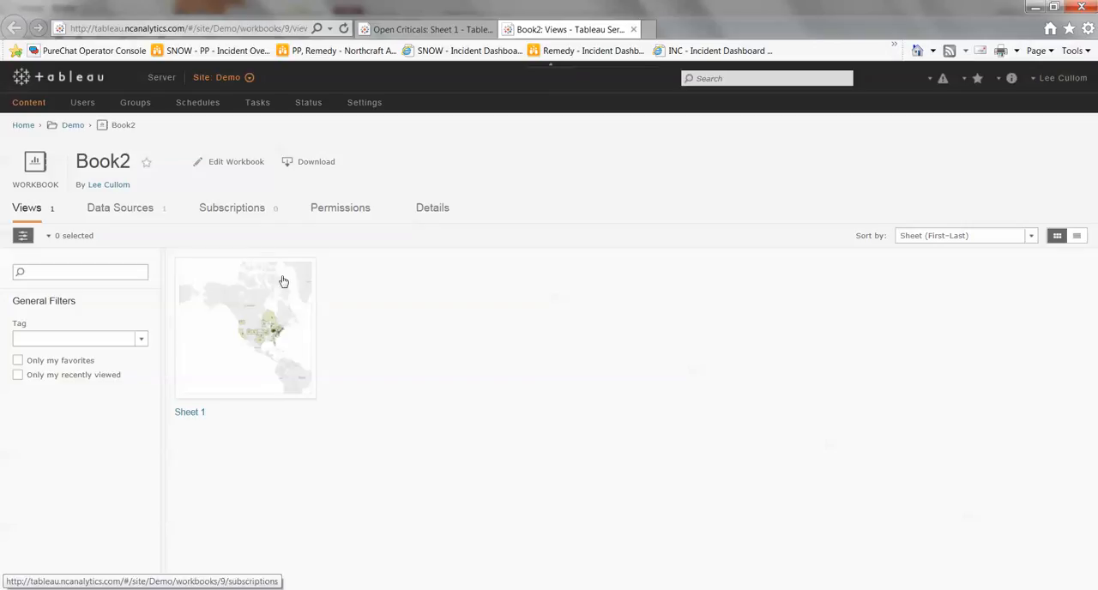
pyautogui.click(244, 328)
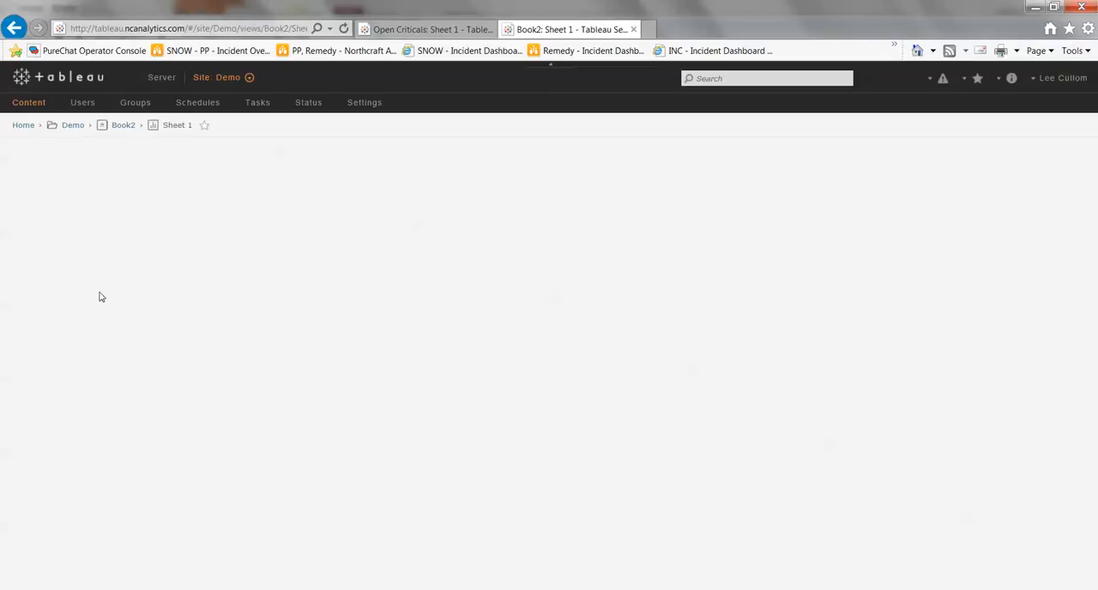